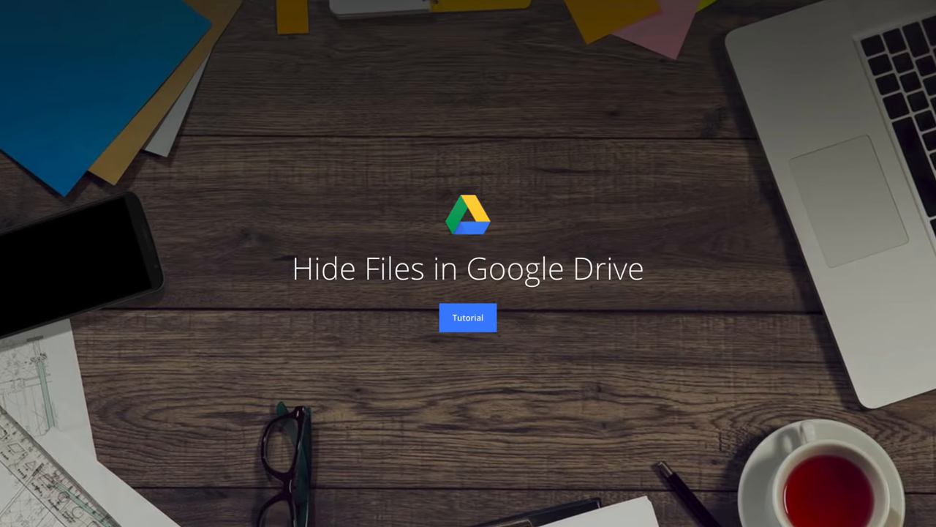
Dismiss the title card to reach My Drive with the Shared Folder.
left_click(468, 317)
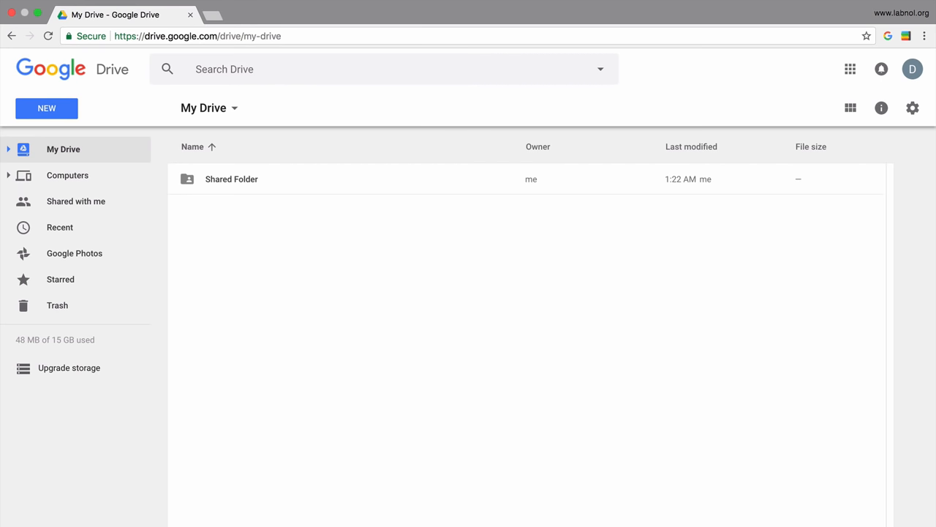
Open Shared Folder, preview secret.pdf, then close the preview back to the folder.
double_click(231, 179)
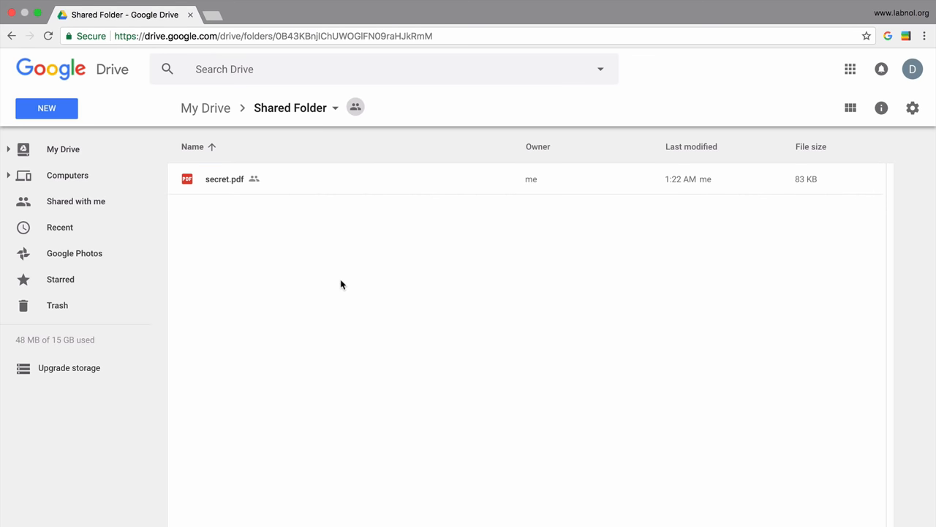
double_click(224, 179)
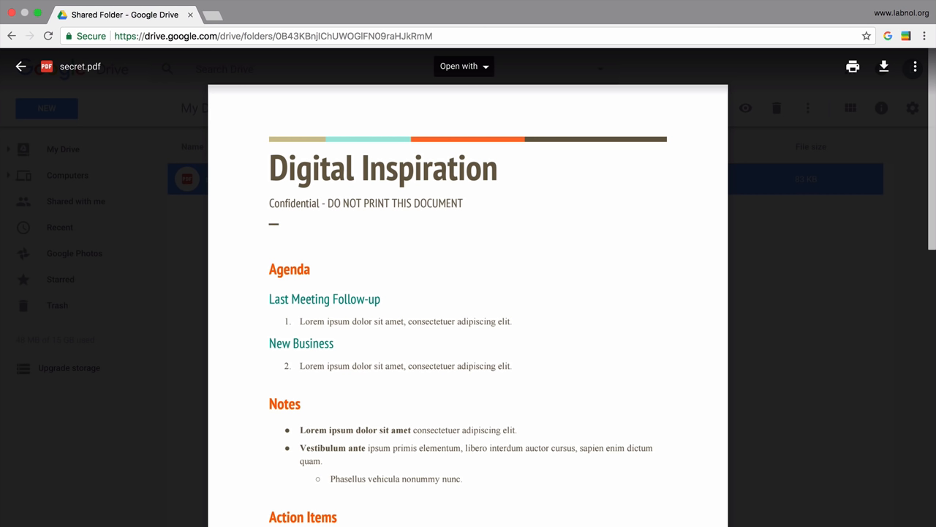
left_click(21, 66)
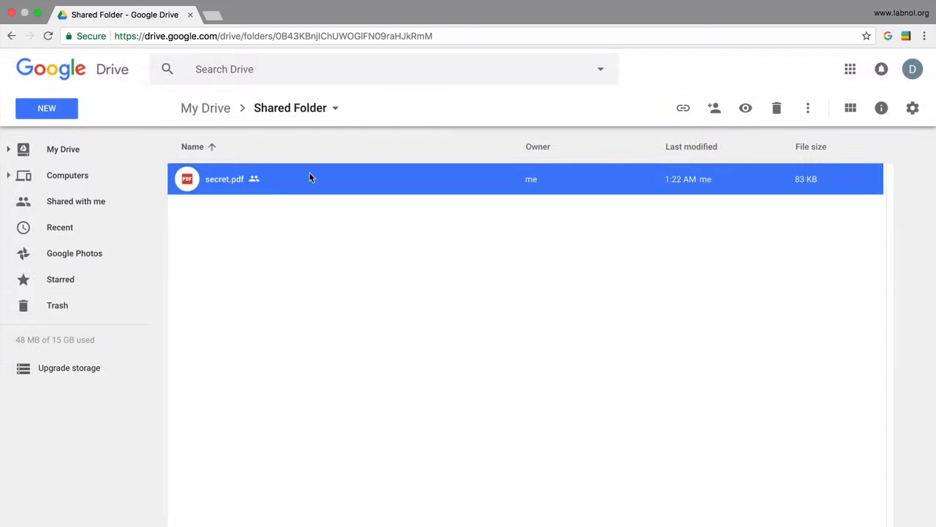
Start uploading a new version from secret.pdf's Manage versions dialog.
right_click(311, 179)
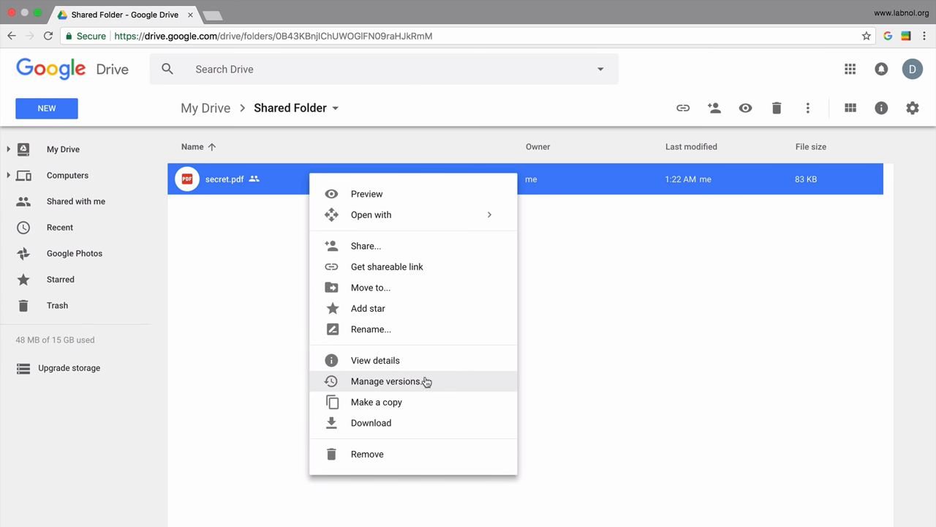
left_click(385, 380)
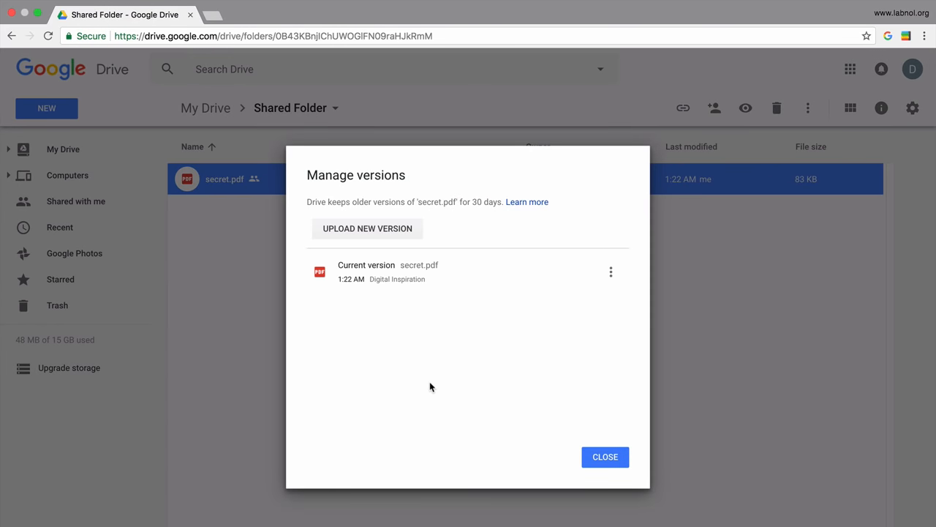
mouse_move(391, 240)
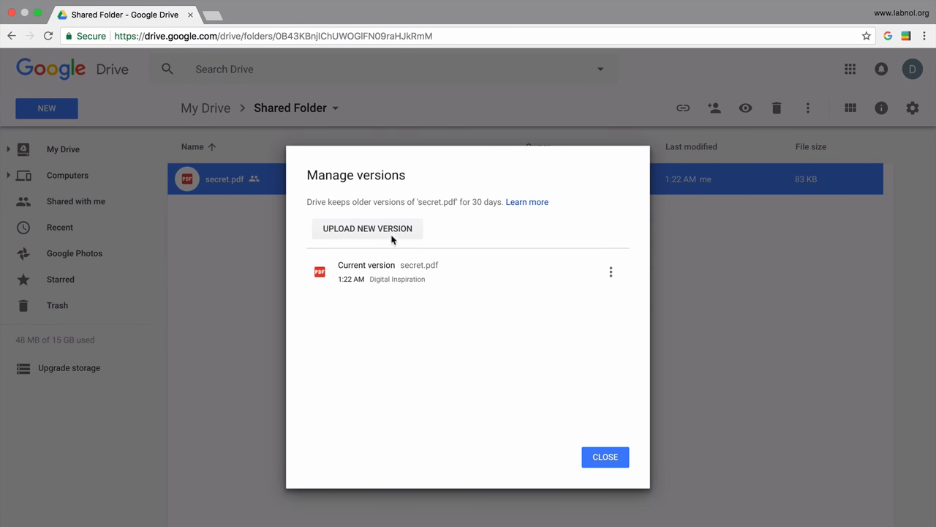
mouse_move(388, 233)
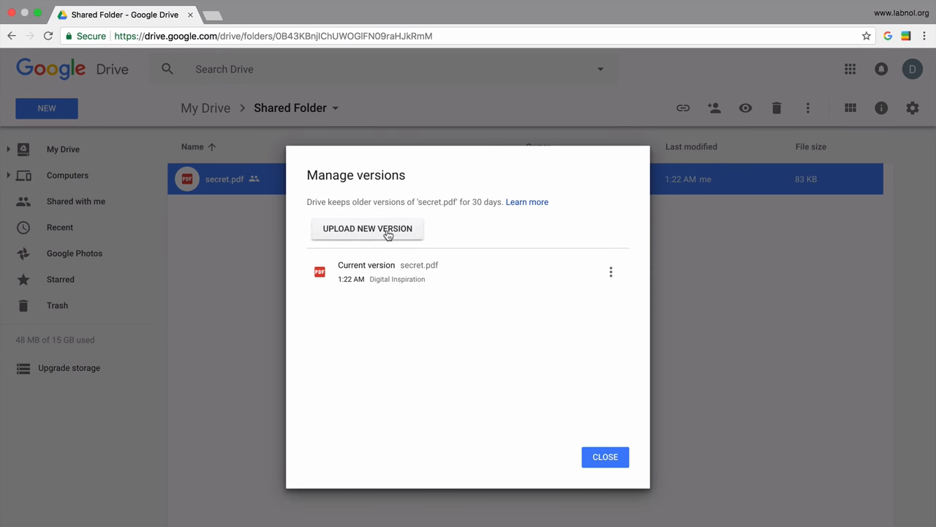
left_click(367, 229)
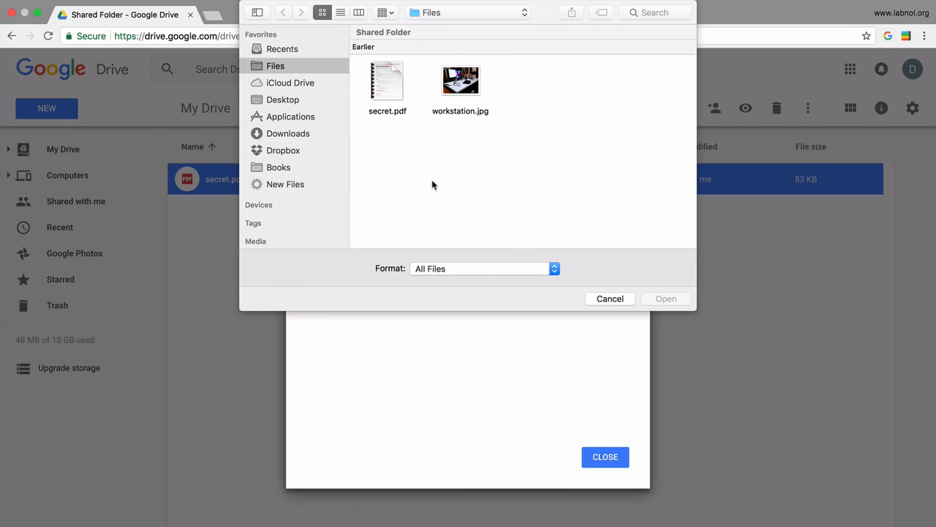
Upload workstation.jpg as secret.pdf's new version, close versions, and switch to grid view.
left_click(460, 80)
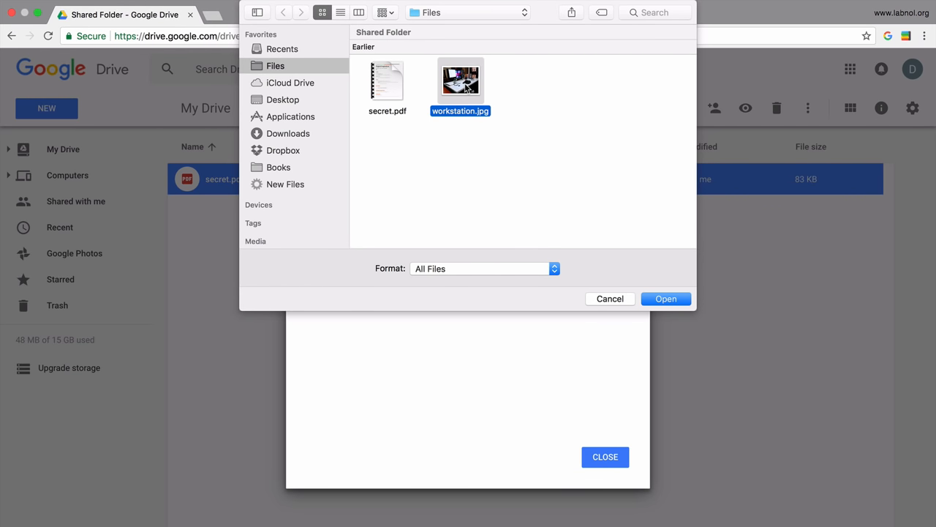
left_click(665, 298)
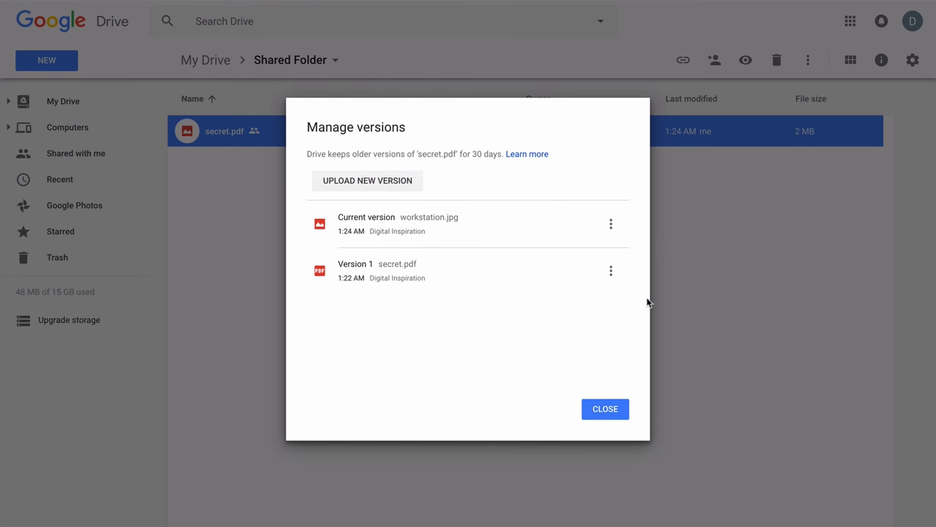
left_click(605, 408)
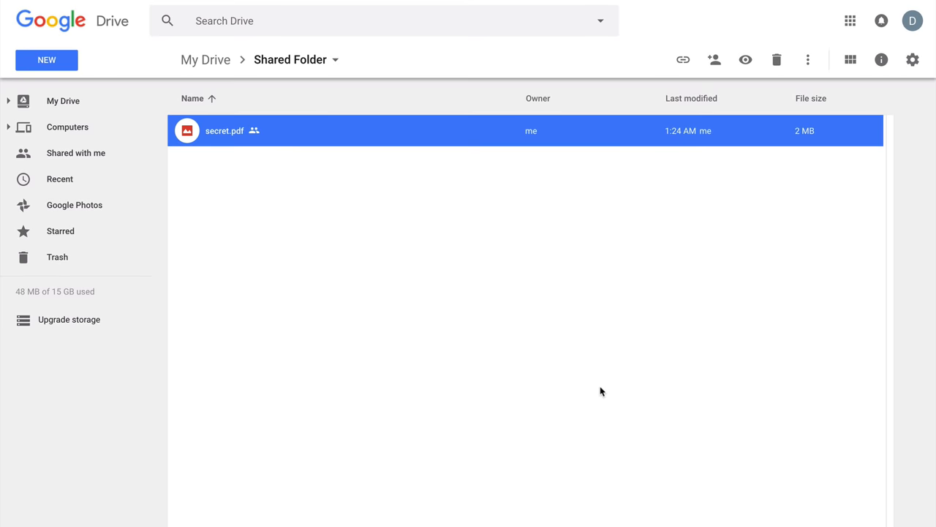
left_click(849, 60)
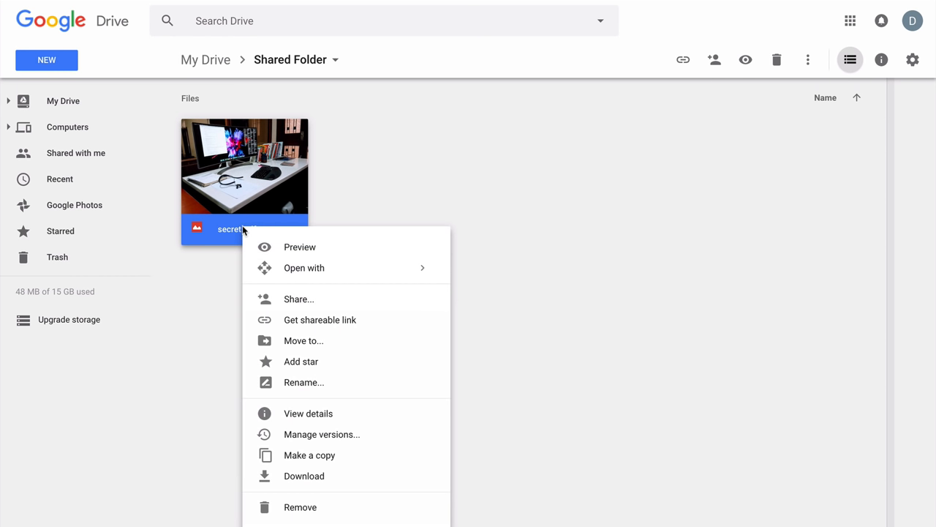
mouse_move(374, 382)
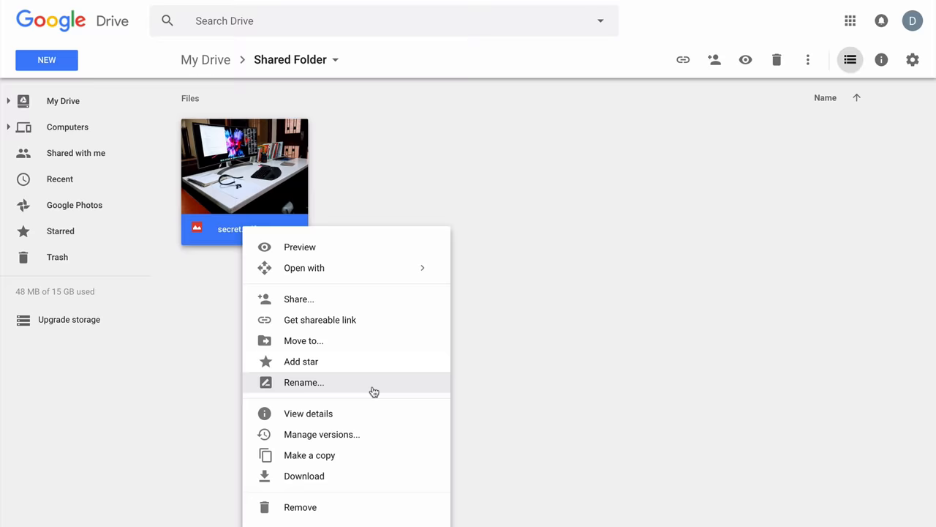
Rename the file to workstation.jpg and close the photo preview.
left_click(303, 382)
type("workstation.jpg")
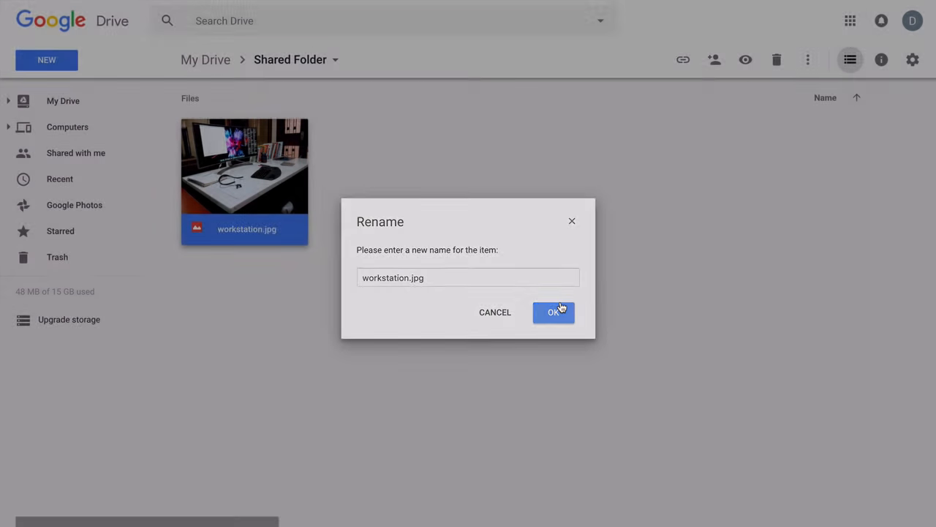
left_click(554, 312)
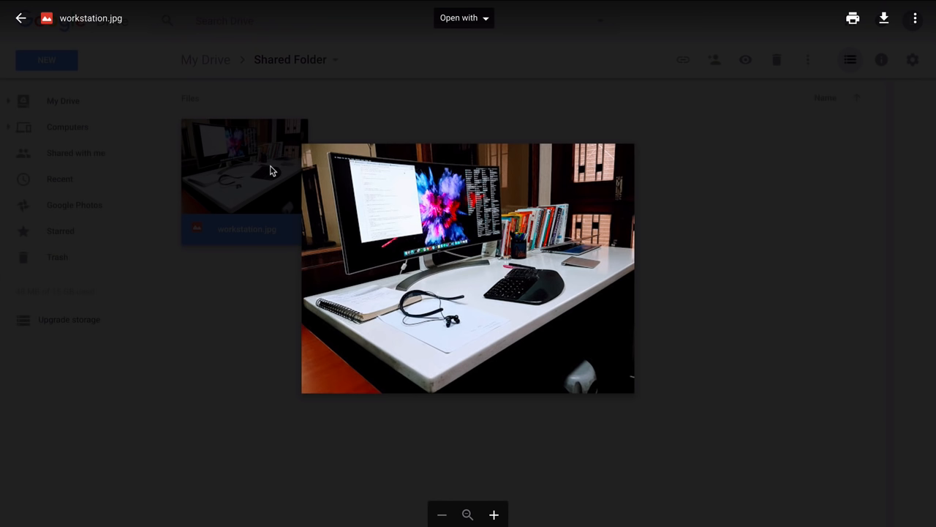
left_click(21, 17)
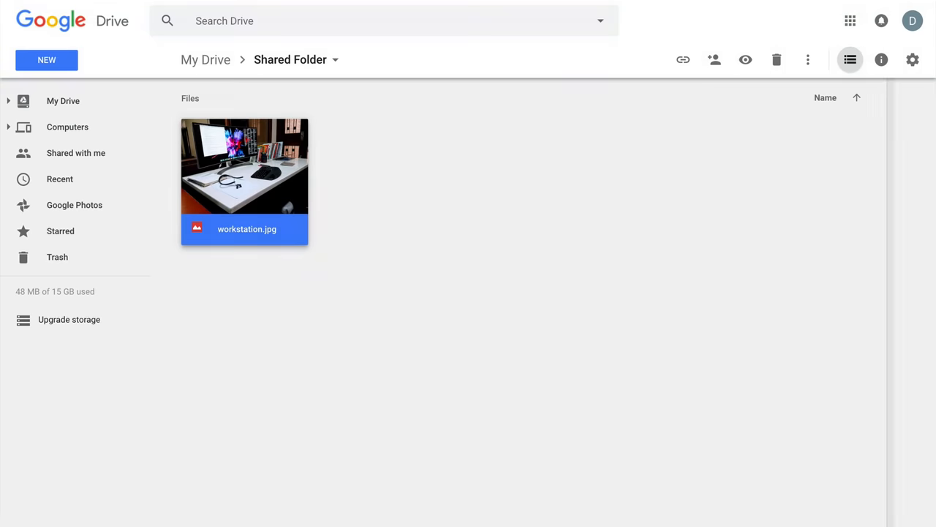
mouse_move(264, 328)
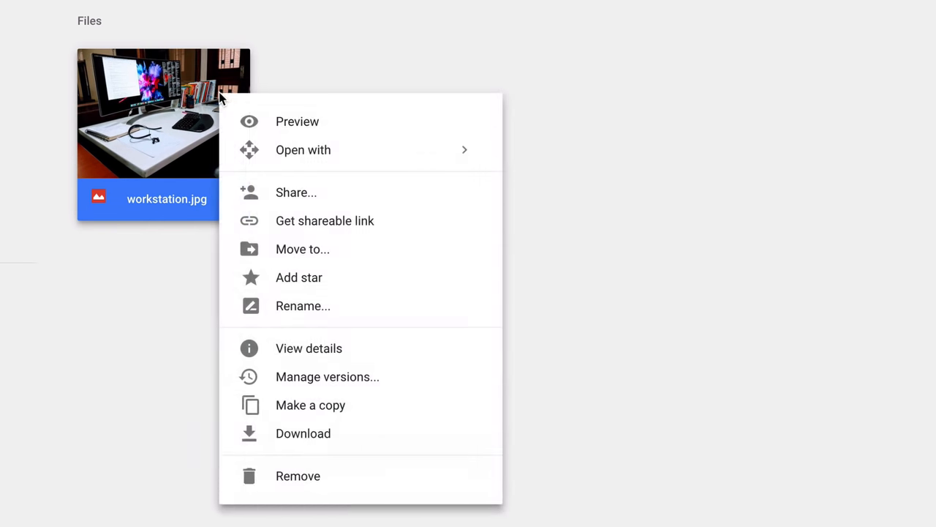
Download Version 1 (the old secret.pdf) from workstation.jpg's version history.
left_click(327, 376)
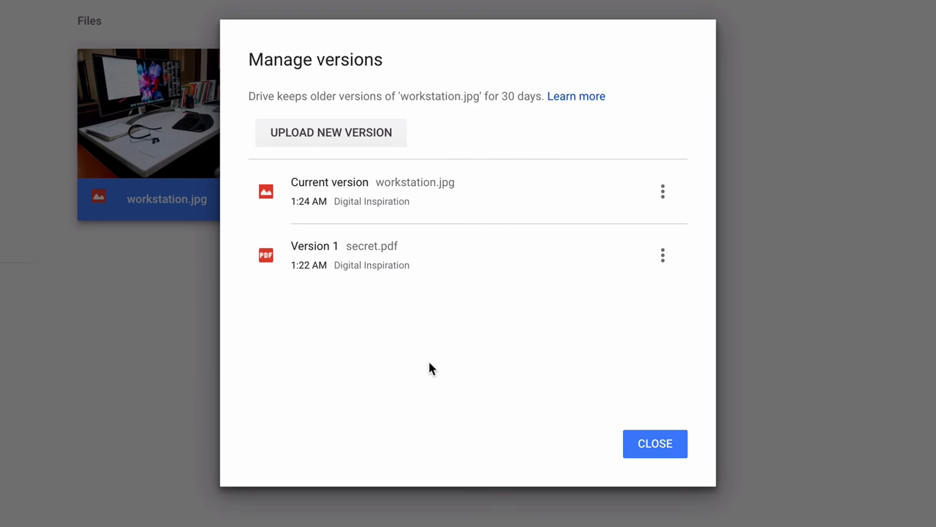
left_click(662, 255)
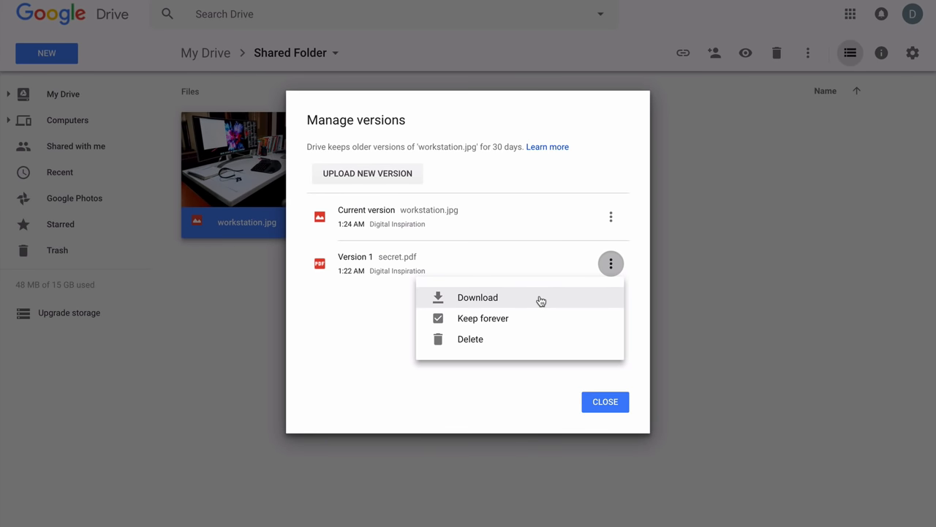
left_click(478, 297)
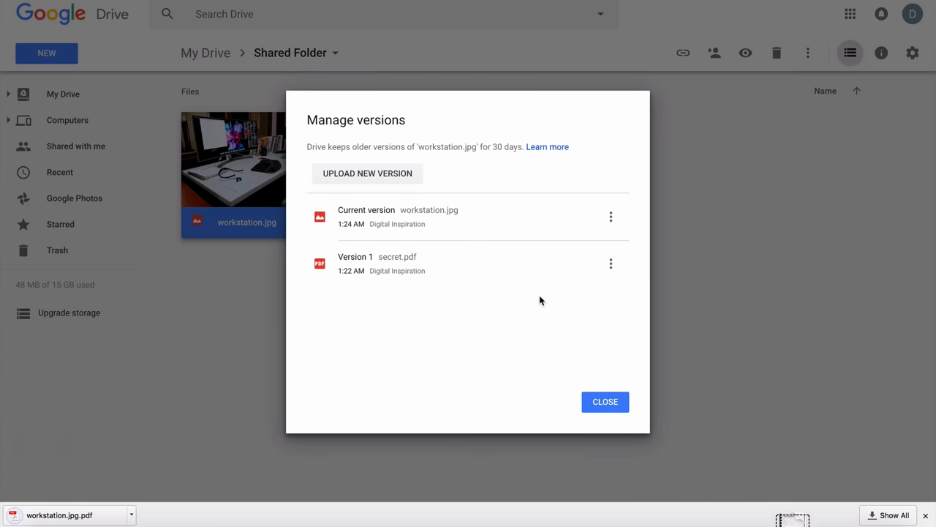
left_click(605, 401)
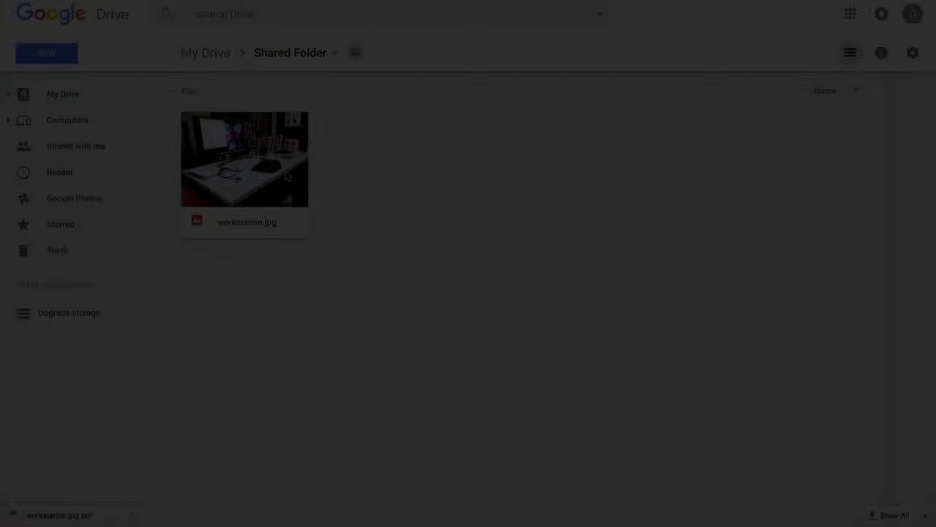
Reopen workstation.jpg's version history and show Version 1's options menu.
right_click(245, 159)
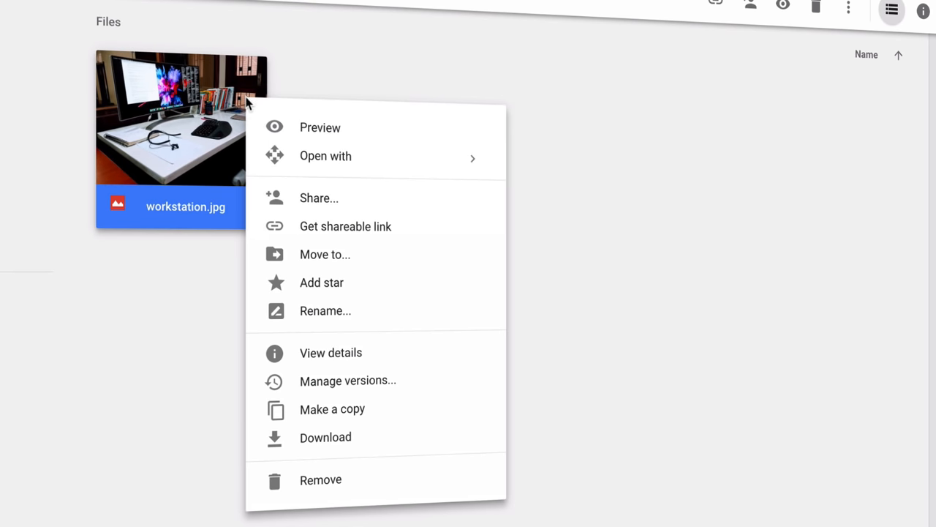
left_click(348, 380)
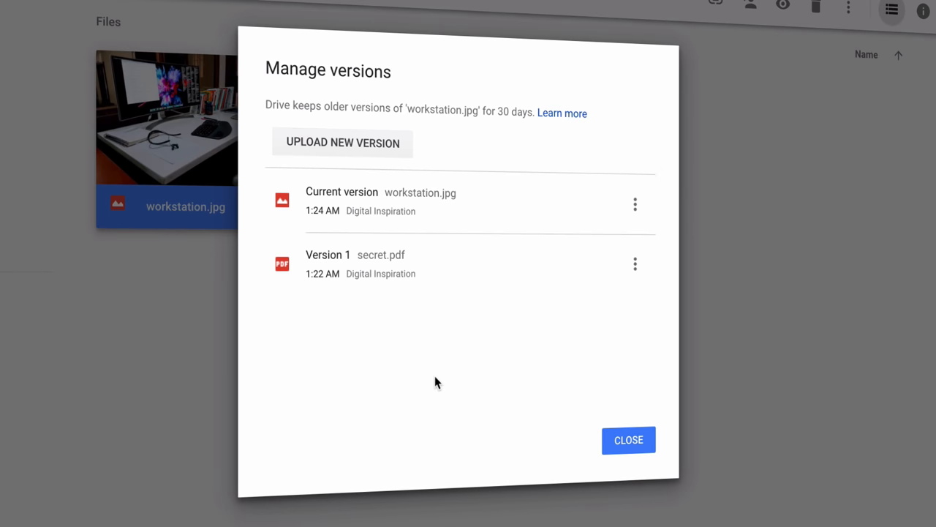
mouse_move(619, 315)
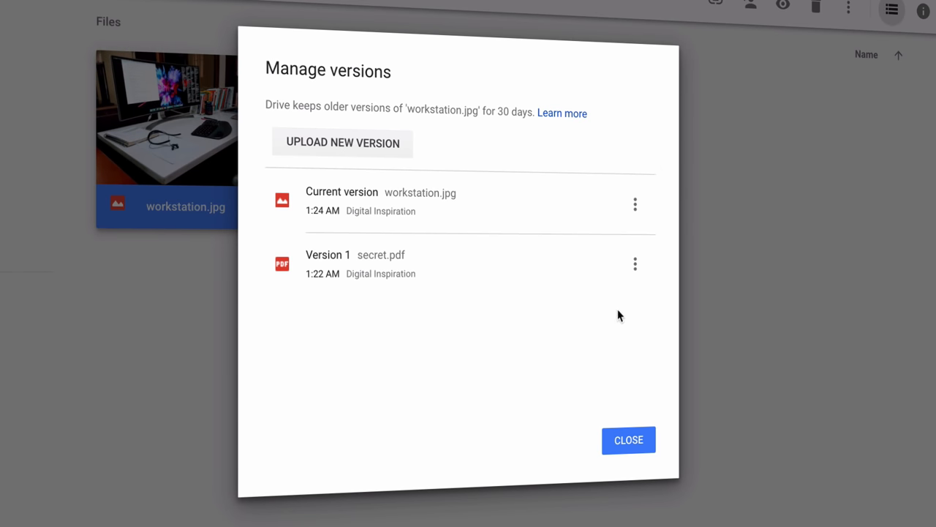
left_click(635, 263)
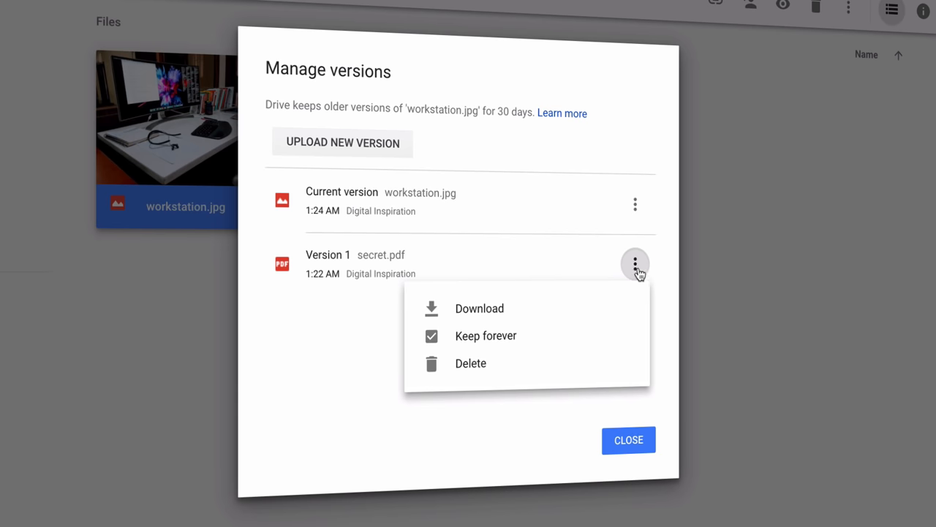